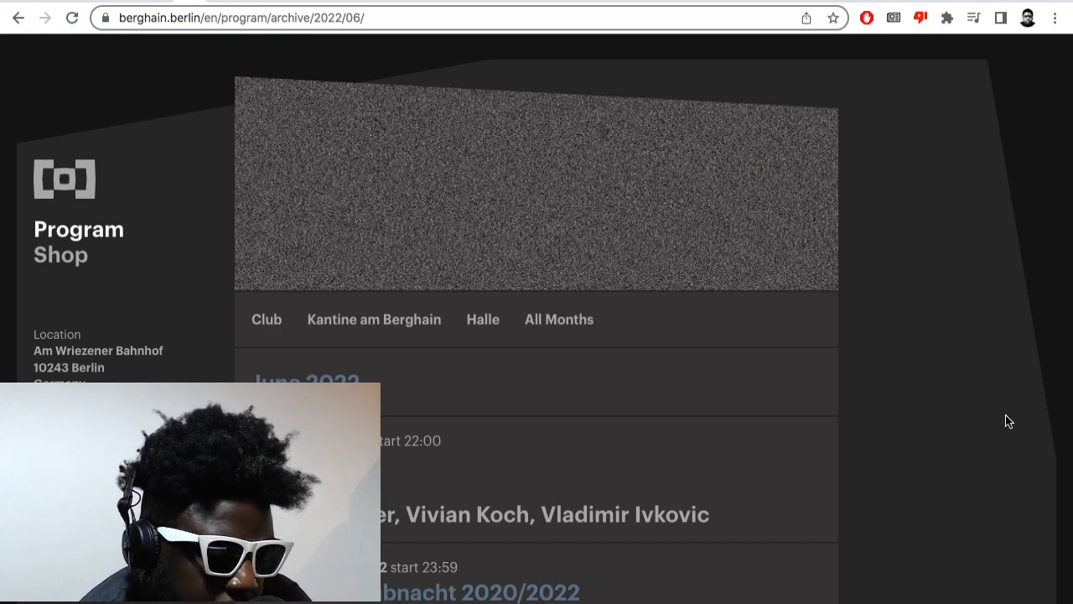
Scroll the June 2022 program down to the Saturday 04.06.2022 Silvester Klubnacht 2020/2022 listing.
scroll(down, 3)
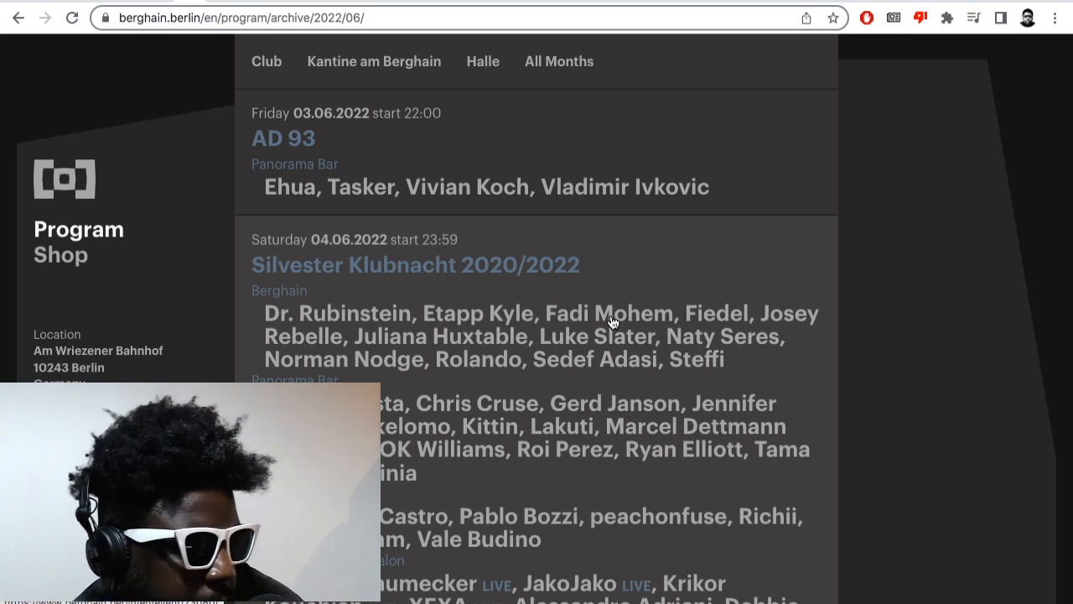
Open the Silvester Klubnacht 2020/2022 event page and bring its Berghain floor lineup into view.
click(416, 265)
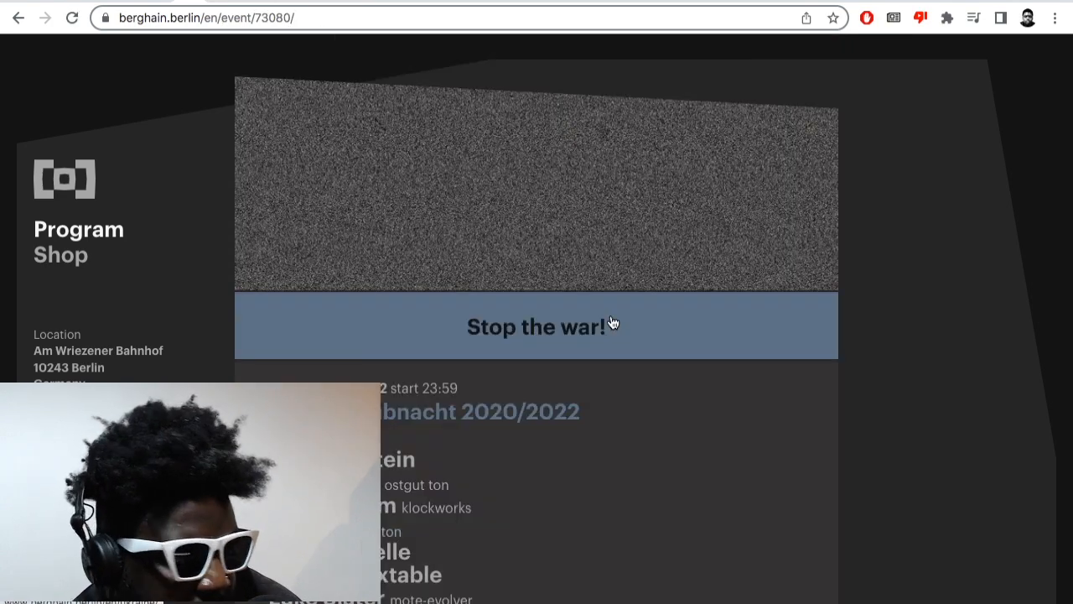
scroll(down, 3)
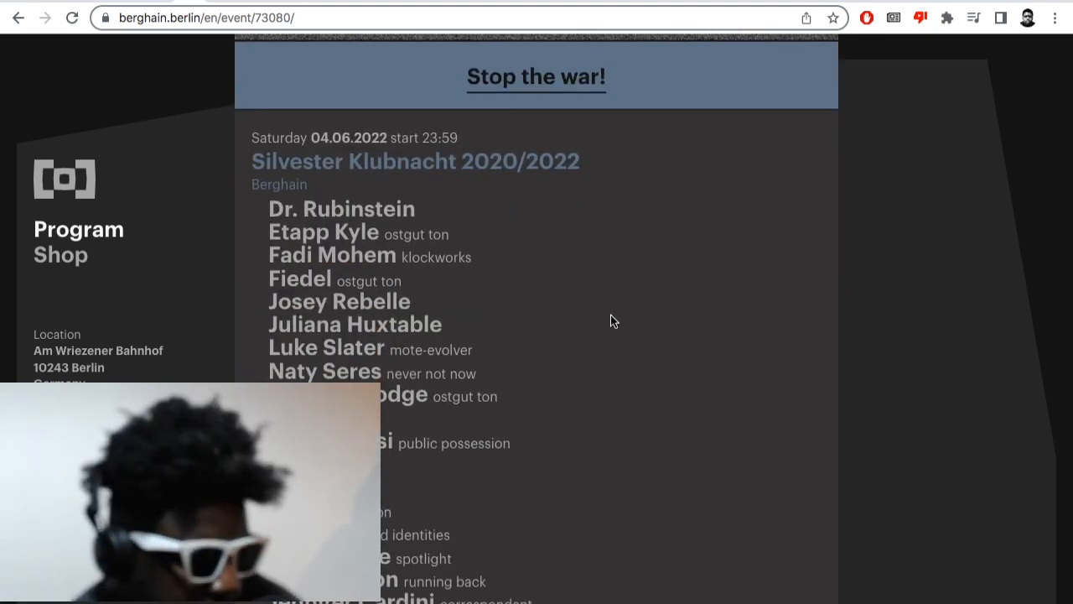
scroll(down, 3)
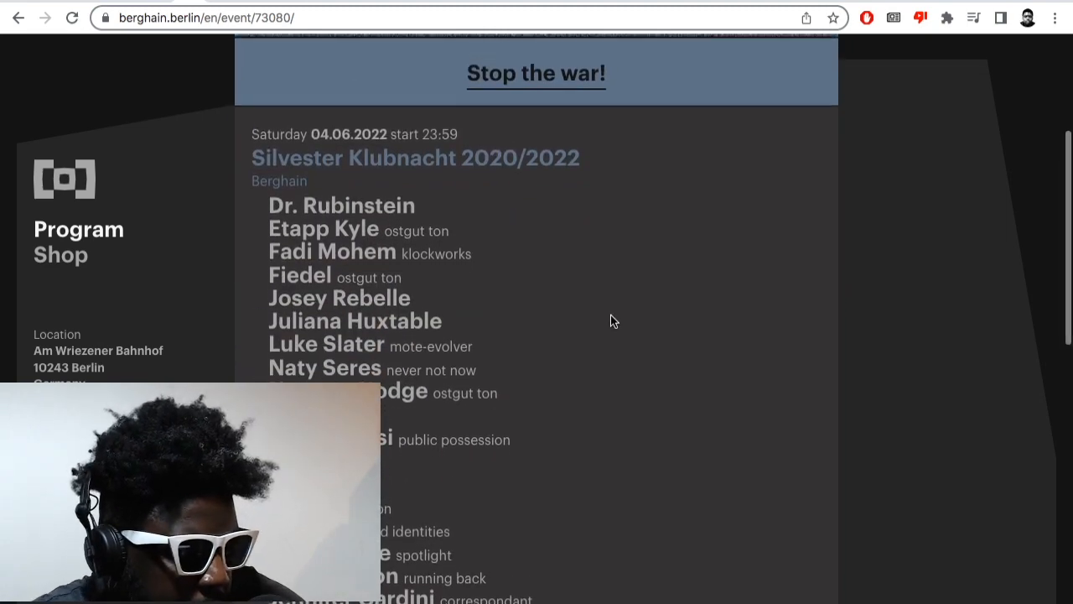
scroll(down, 3)
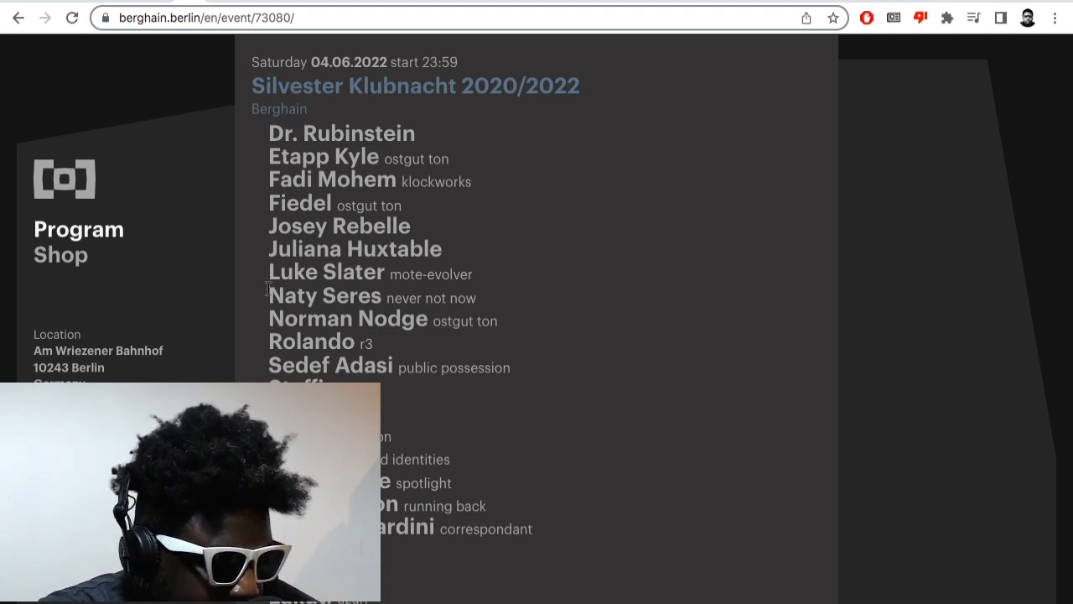
Select the Naty Seres line, then move down to the Panorama Bar lineup with Boris, Carista and Marcel Dettmann B2B Kittin.
drag(406, 298, 479, 298)
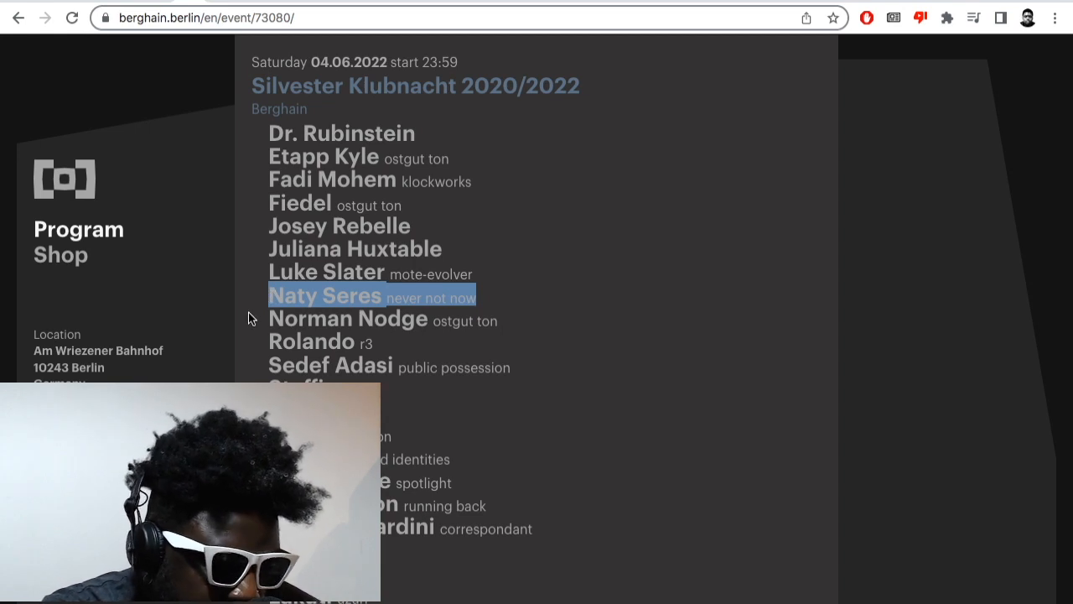
scroll(down, 3)
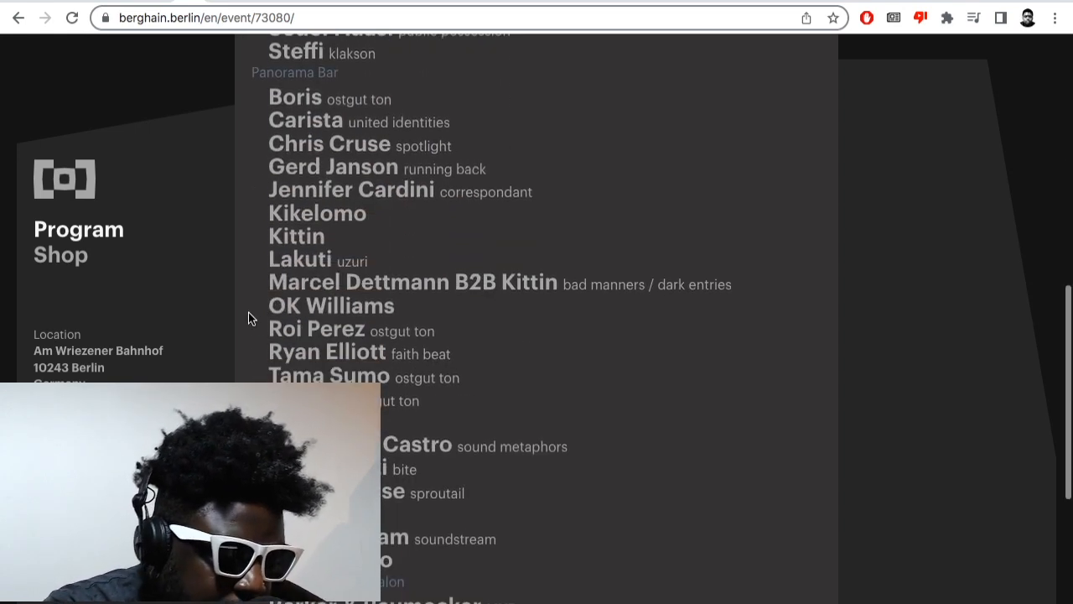
scroll(down, 3)
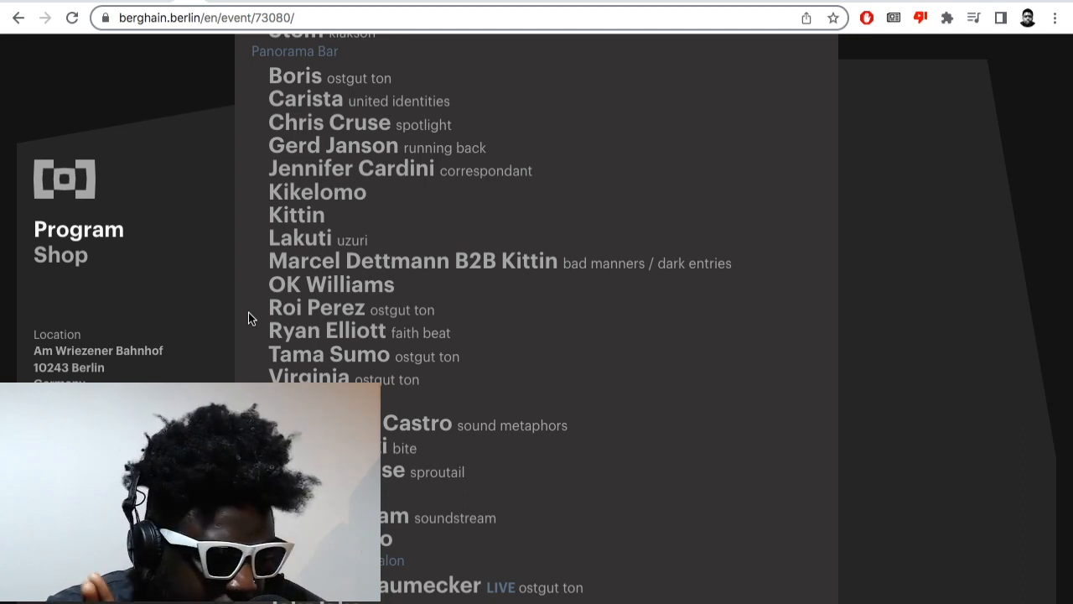
Review the XXX-Floor acts such as Nemo B2B Castro, then return to the start of the Berghain lineup.
scroll(down, 3)
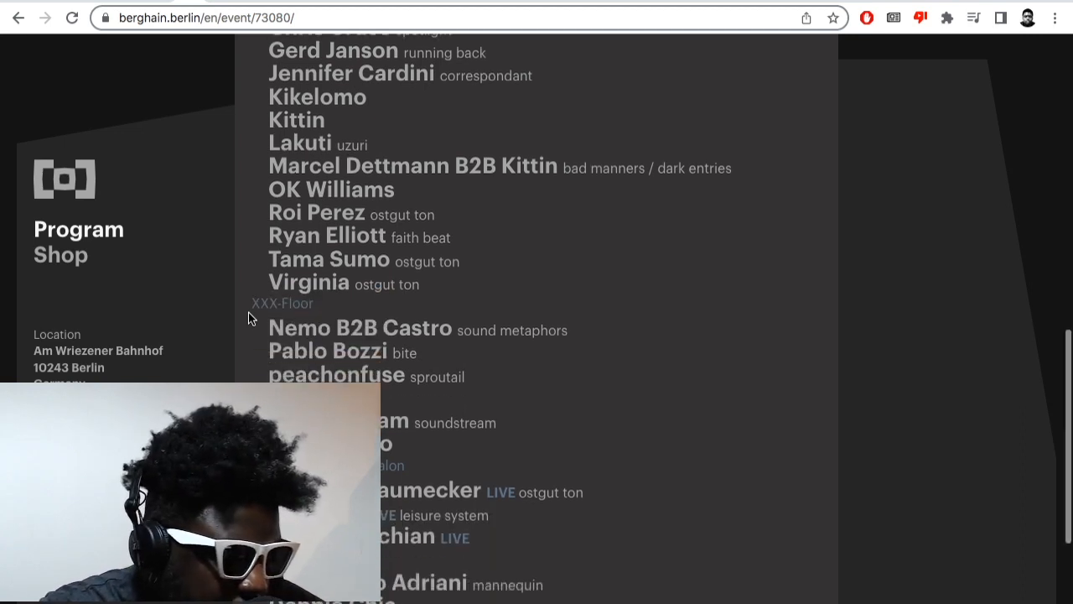
scroll(down, 3)
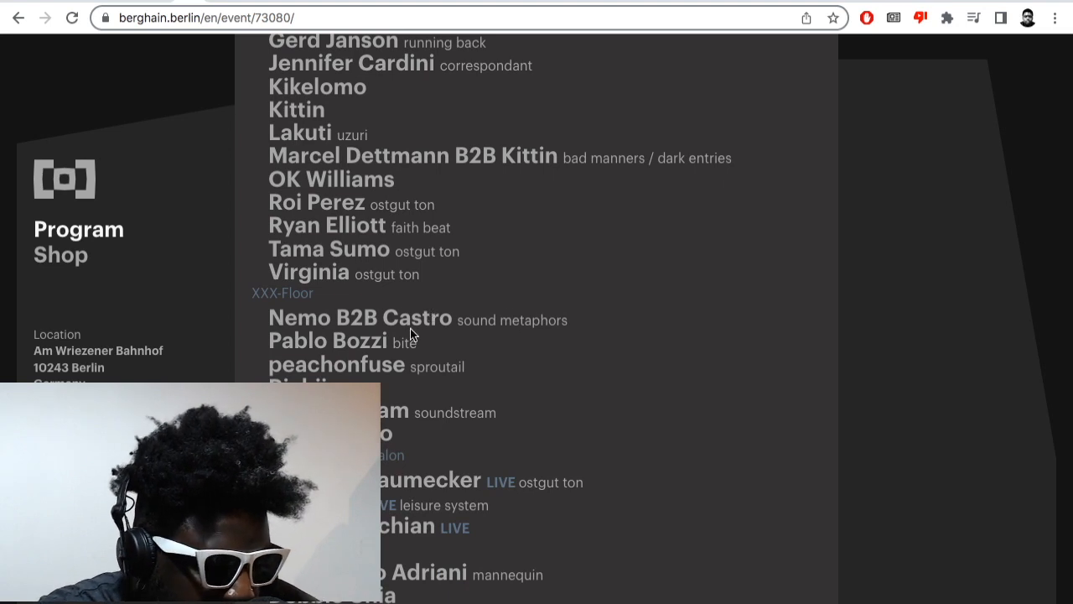
mouse_move(265, 372)
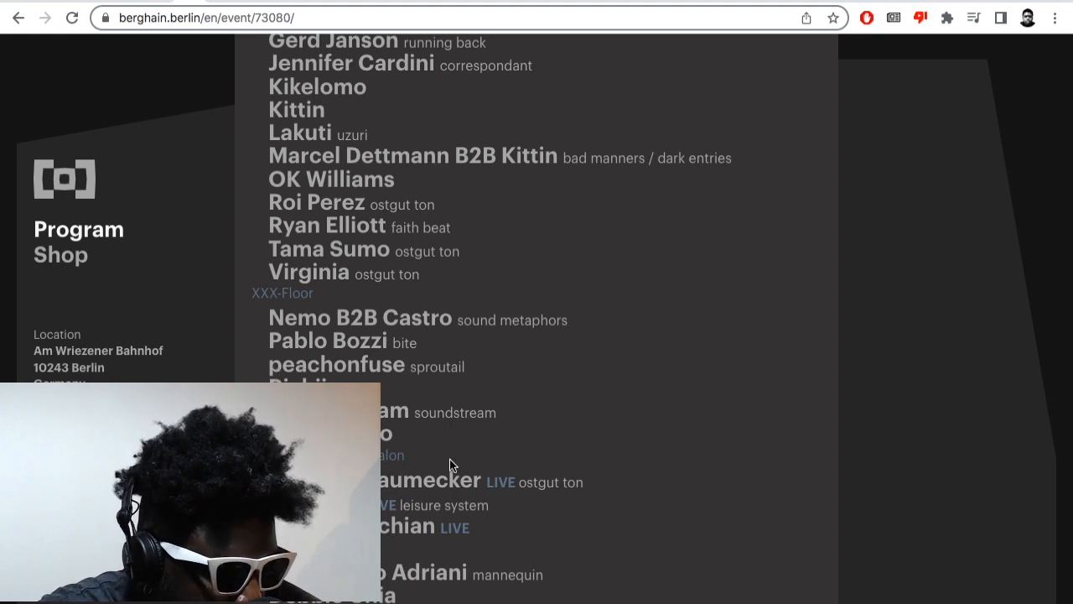
scroll(down, 3)
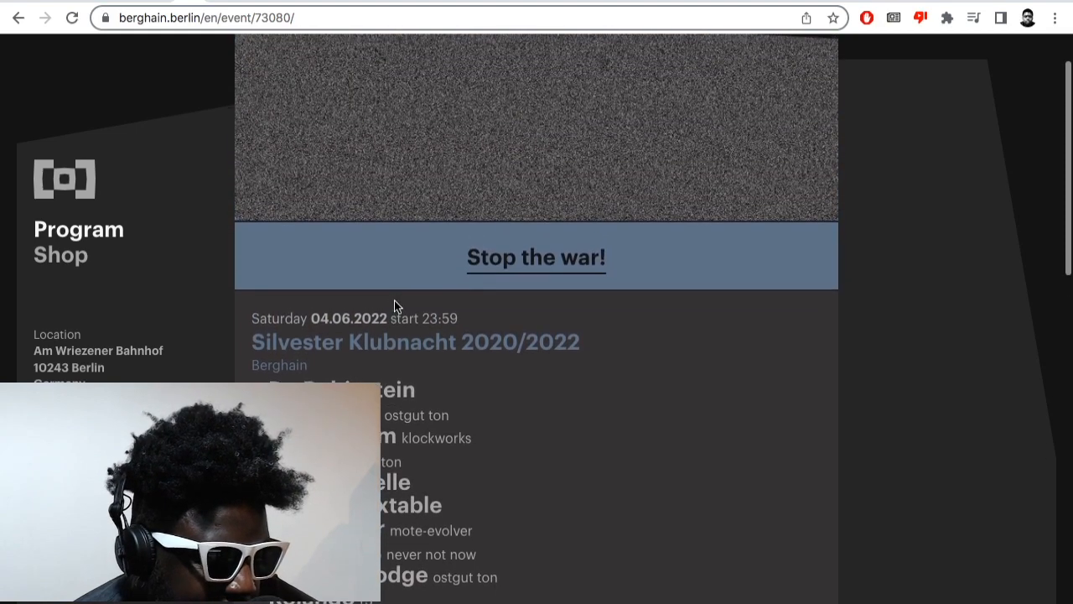
scroll(down, 3)
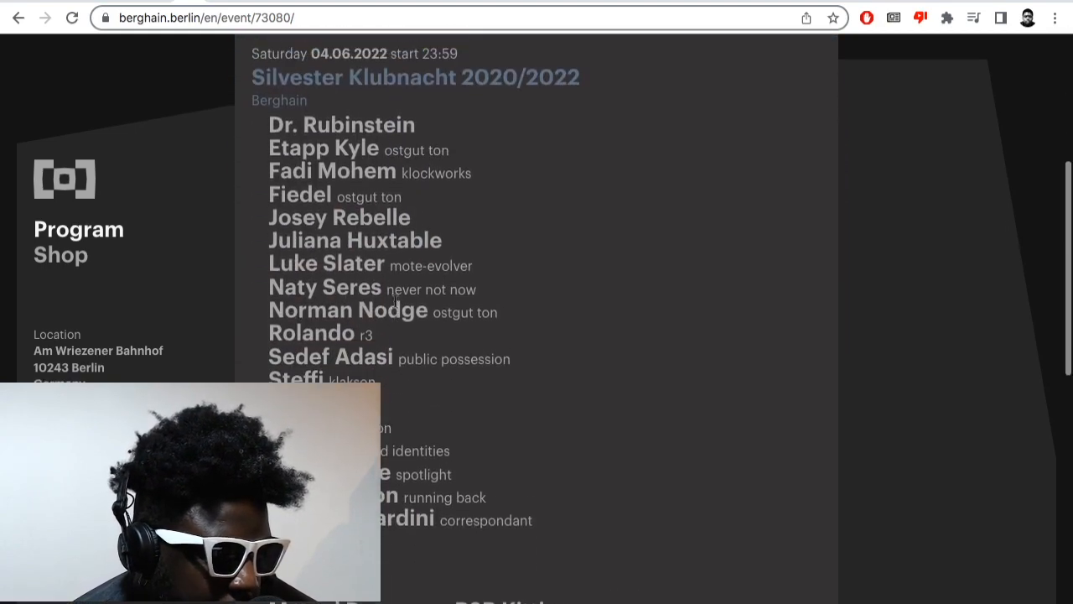
scroll(down, 3)
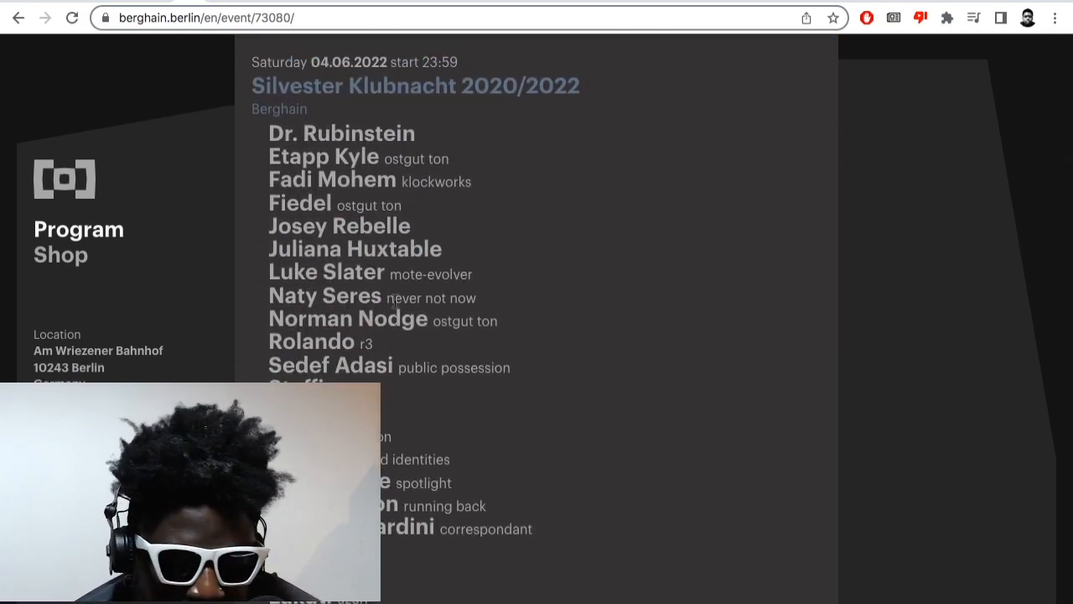